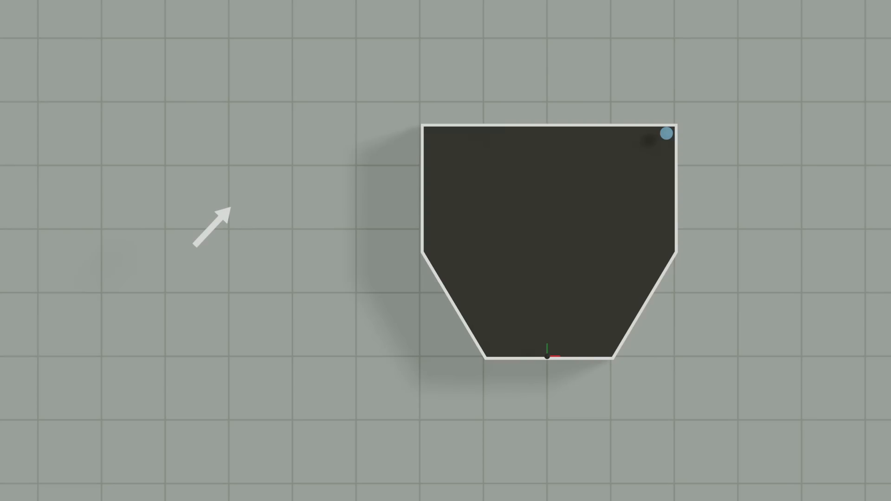
{"action": "left_click_drag", "start_coordinate": [667, 133], "coordinate": [429, 248]}
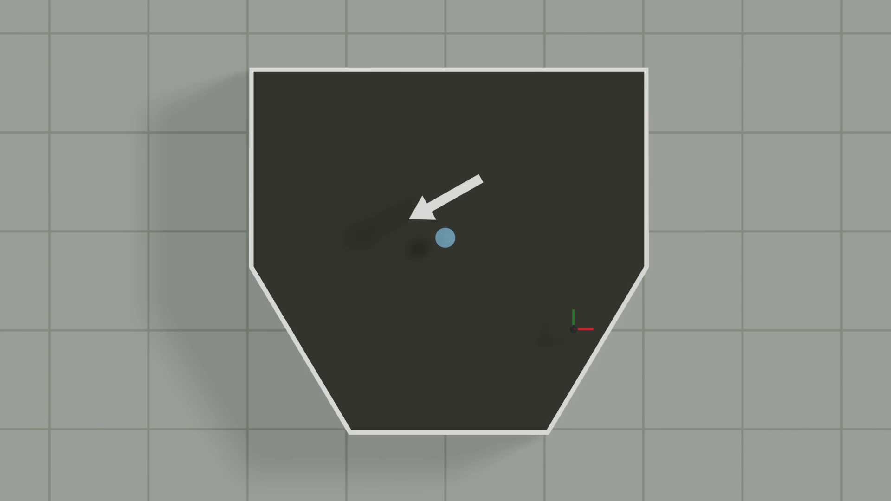
{"action": "left_click_drag", "start_coordinate": [445, 239], "coordinate": [633, 84]}
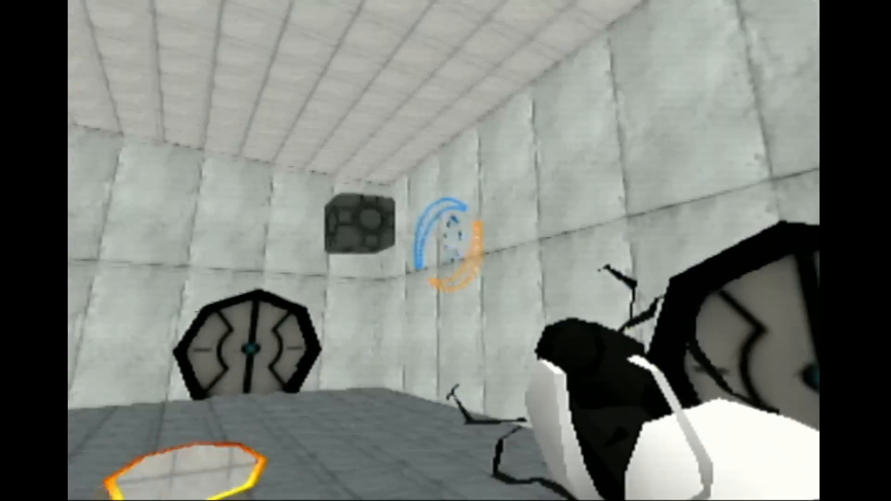
{"action": "mouse_move", "coordinate": [446, 251]}
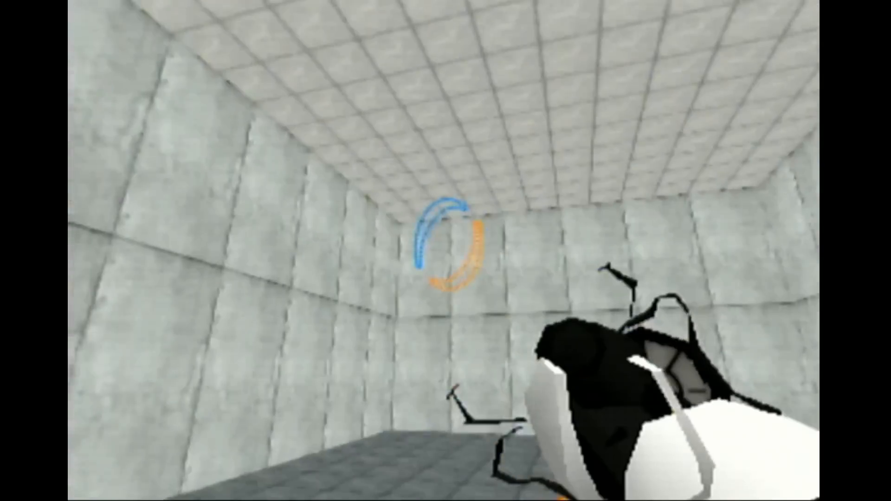
{"action": "mouse_move", "coordinate": [445, 250]}
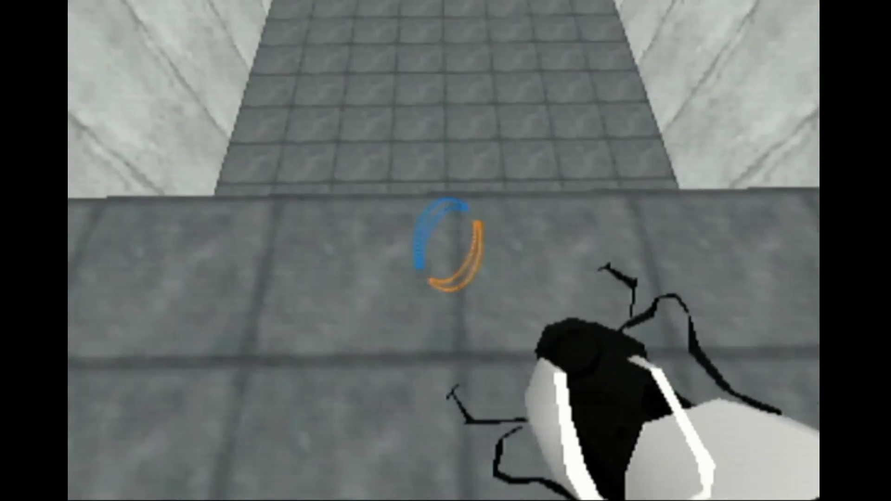
{"action": "mouse_move", "coordinate": [446, 251]}
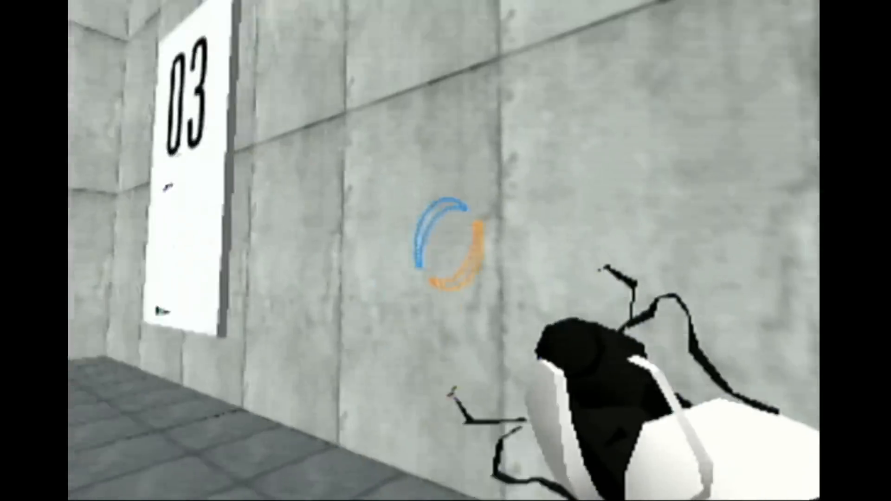